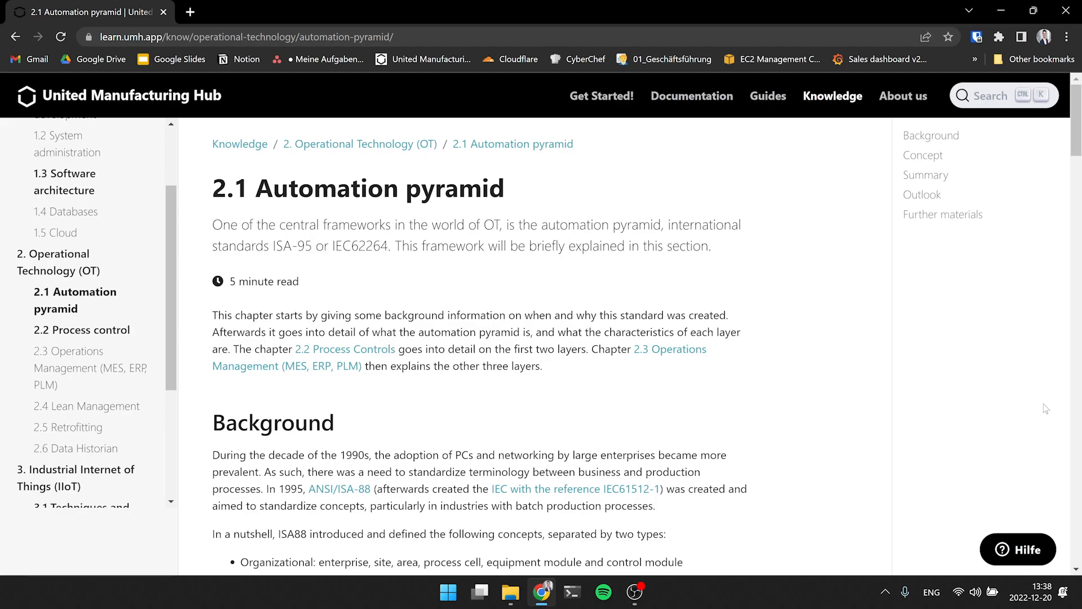
scroll("down", 3)
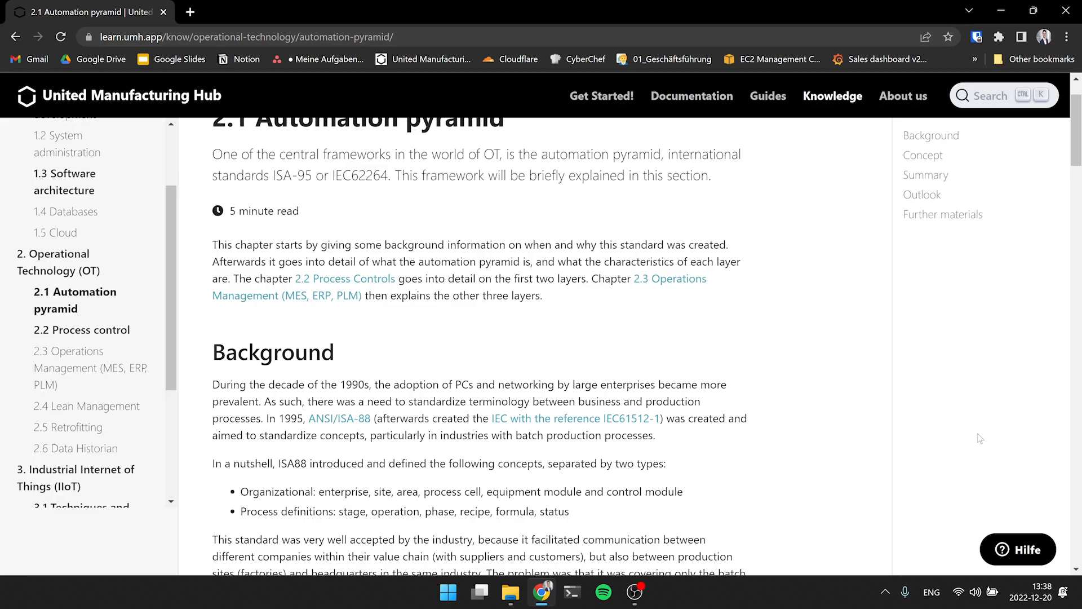
mouse_move(962, 448)
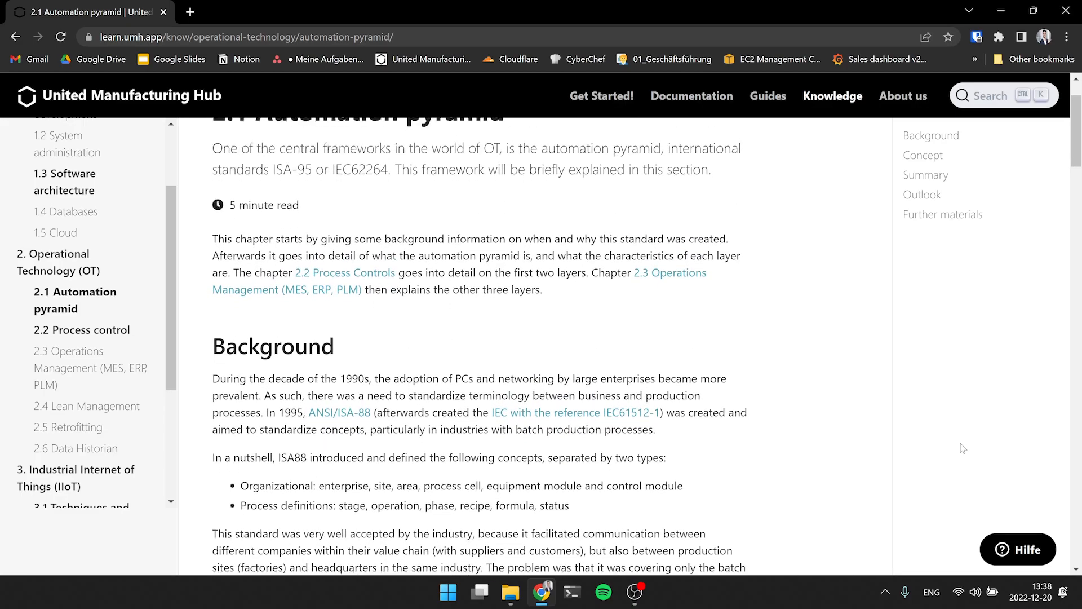
scroll("down", 3)
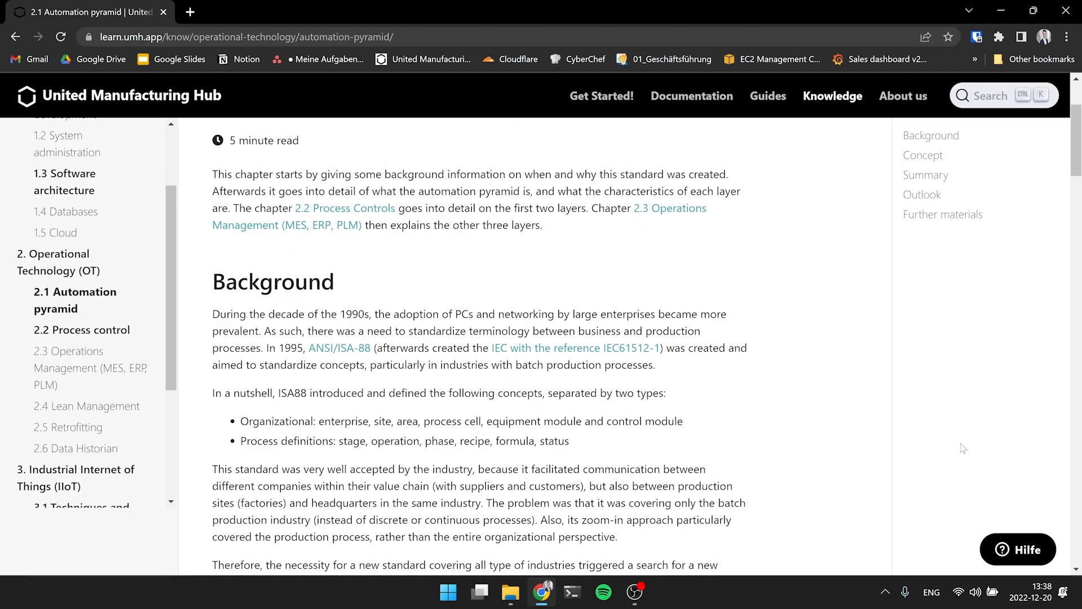
scroll("down", 3)
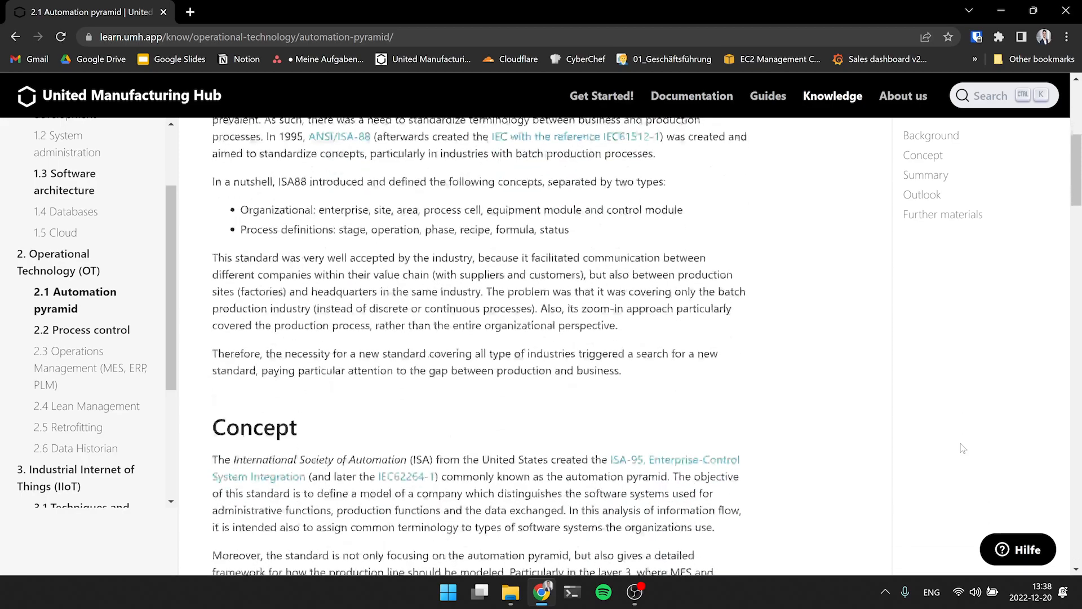
scroll("down", 3)
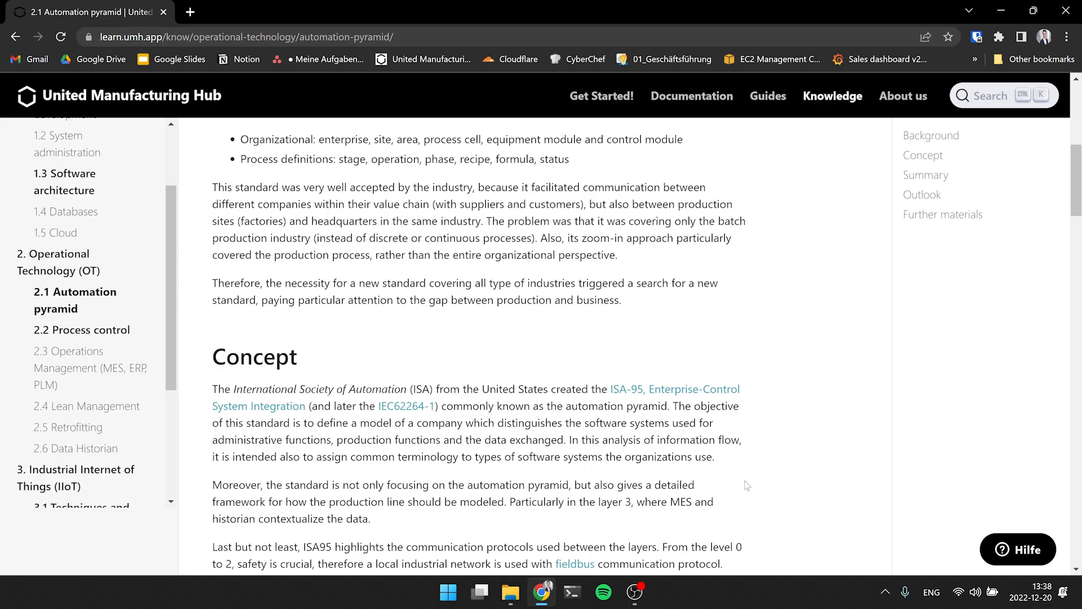
scroll("down", 3)
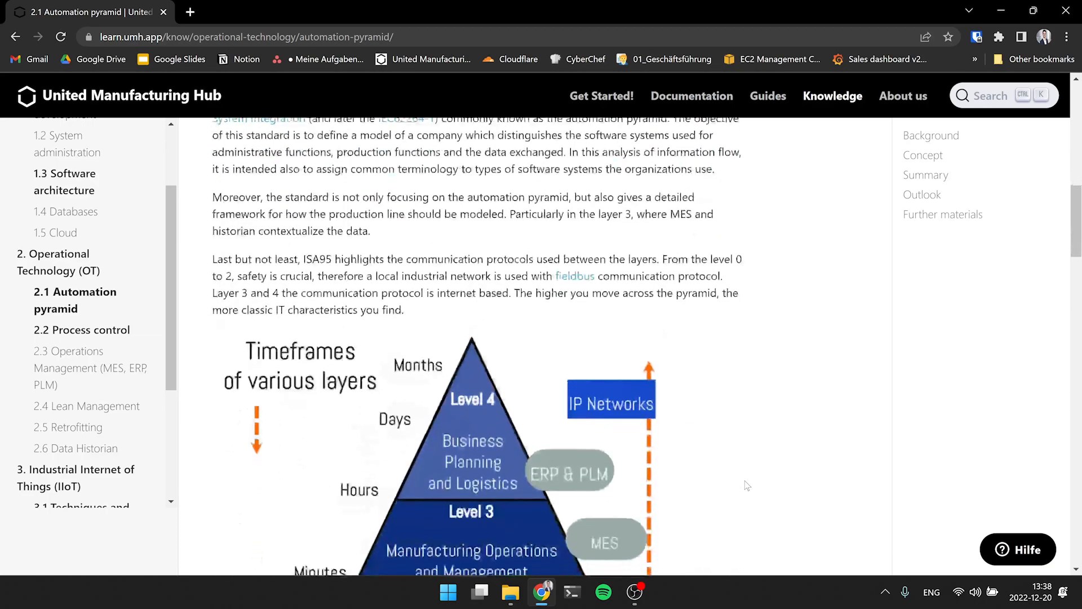
scroll("down", 3)
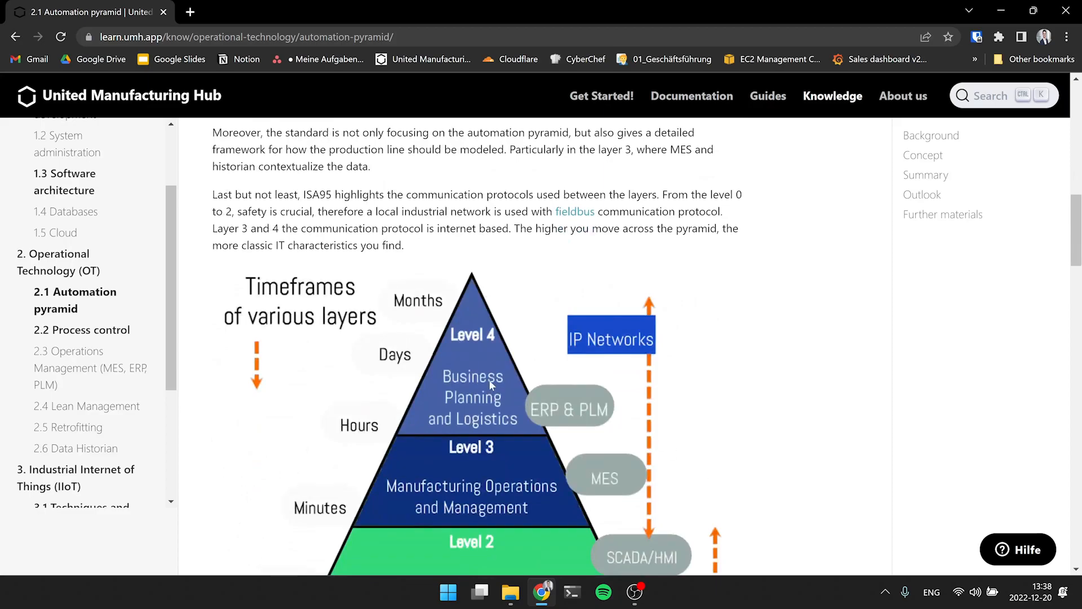
scroll("down", 3)
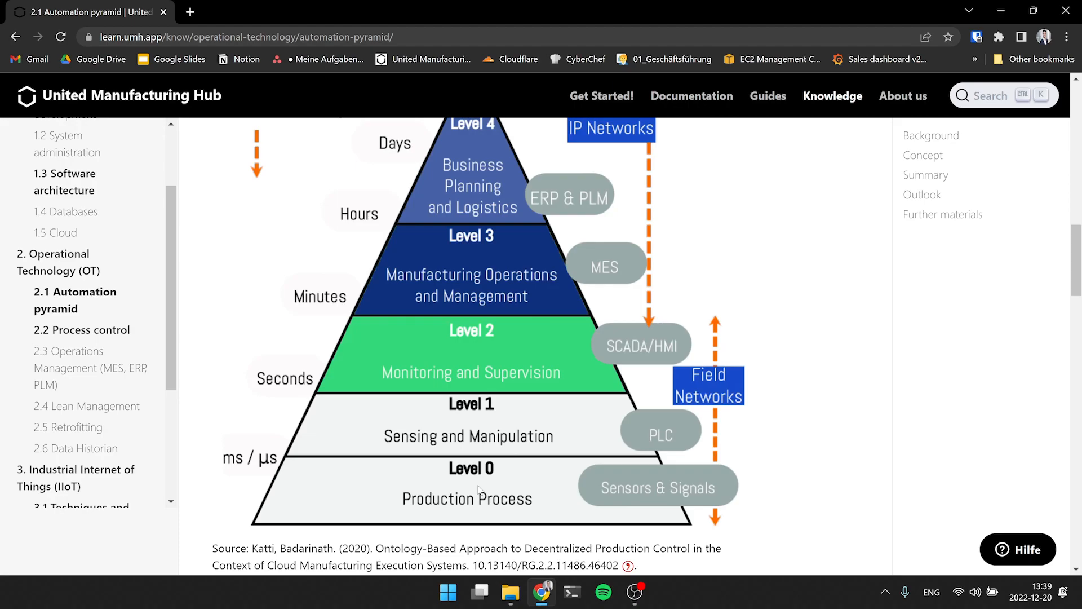
mouse_move(481, 219)
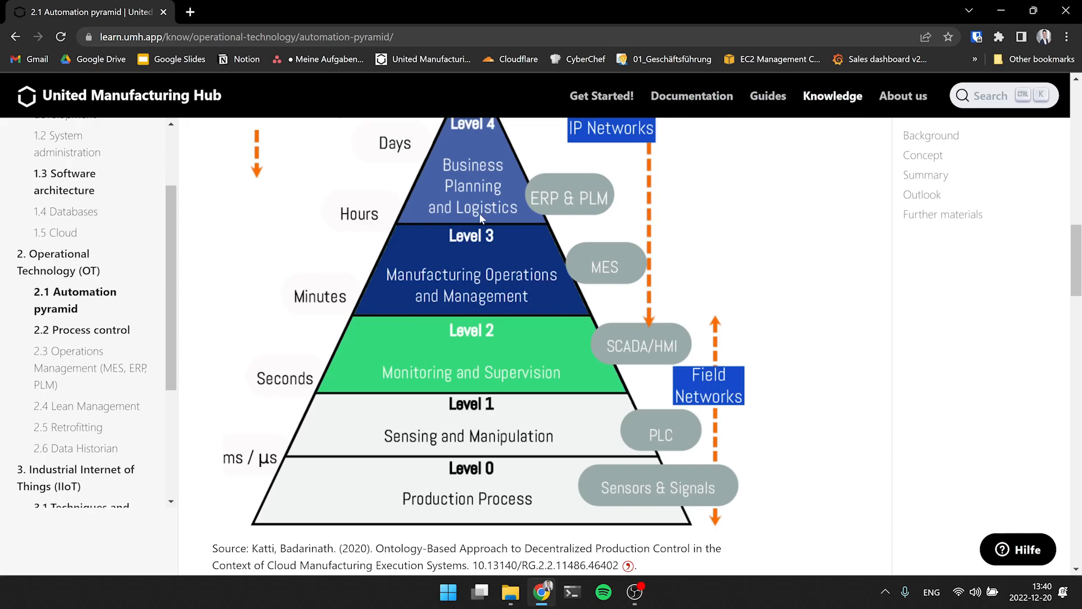
scroll("down", 3)
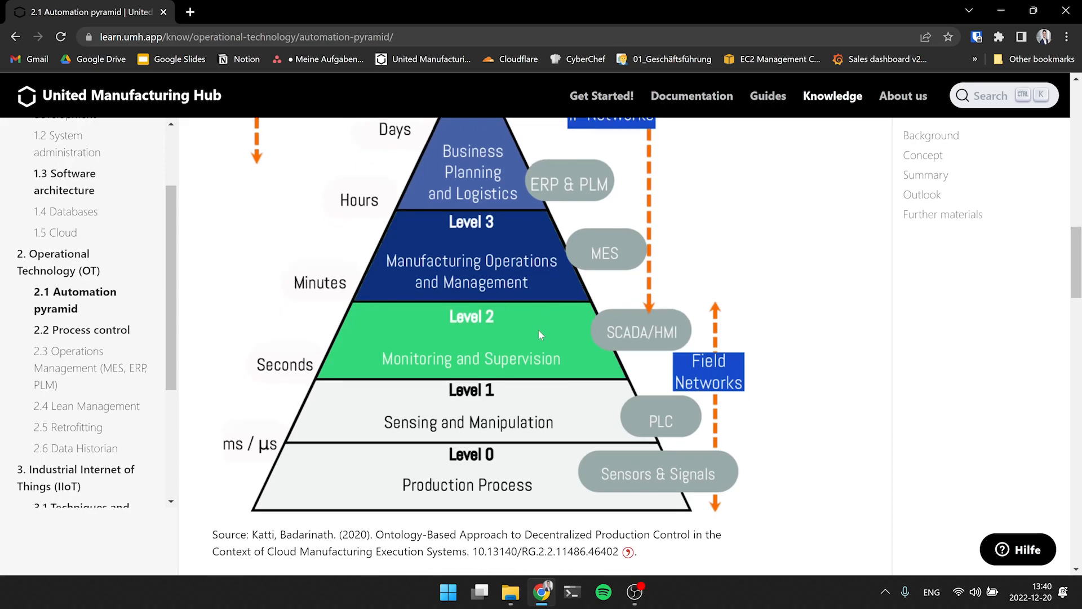
scroll("down", 3)
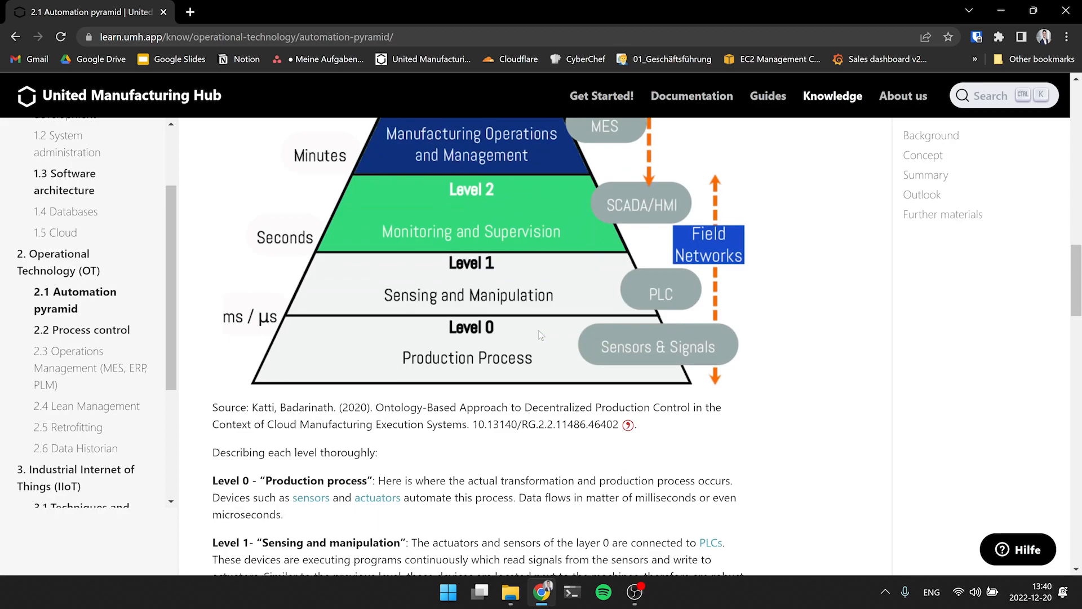
scroll("up", 3)
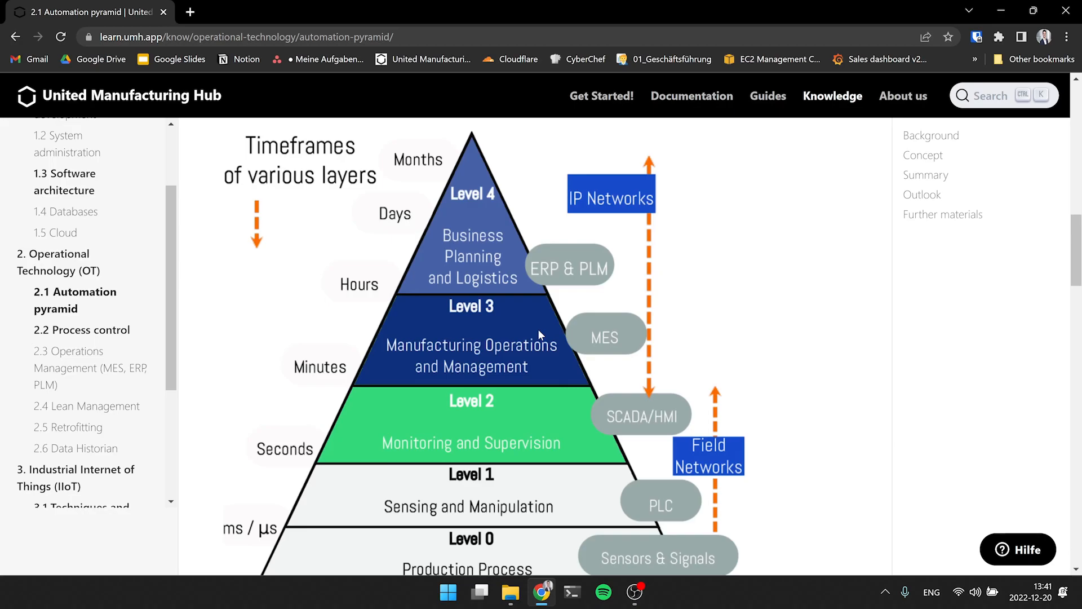
mouse_move(580, 89)
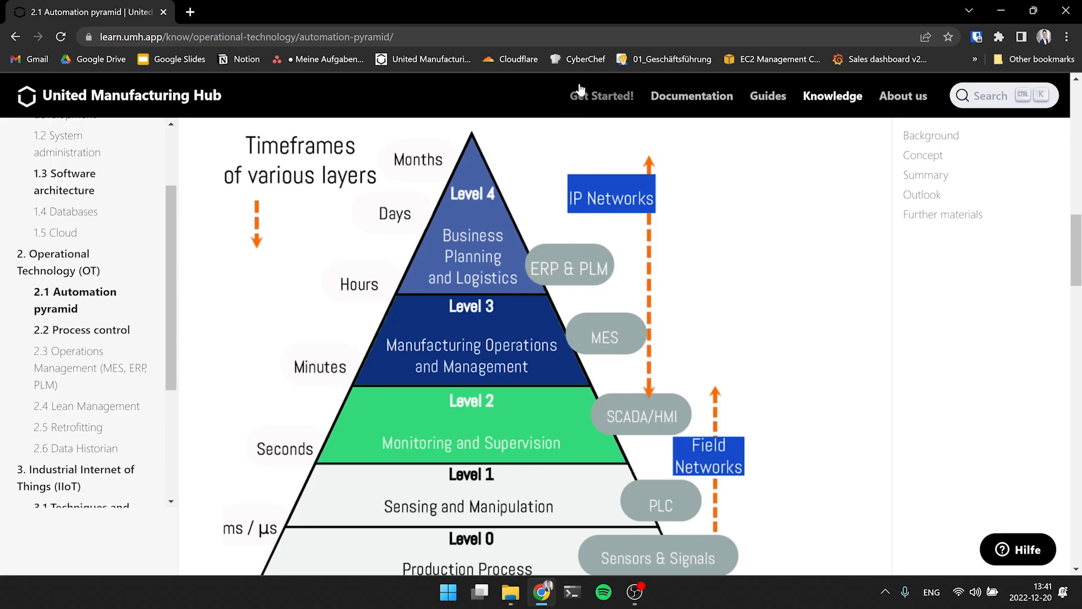
mouse_move(750, 367)
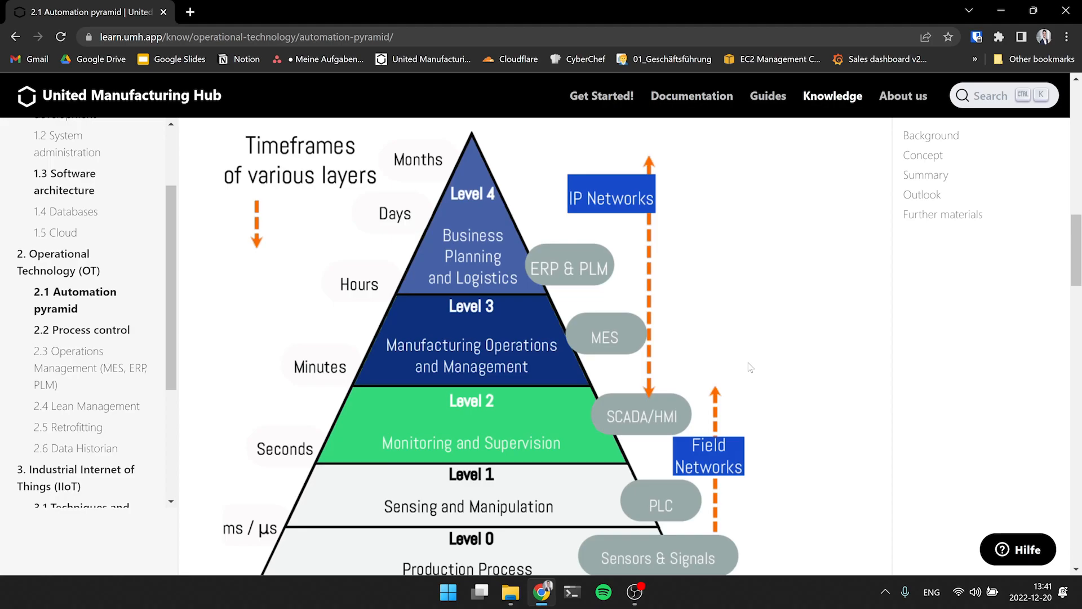
scroll("down", 3)
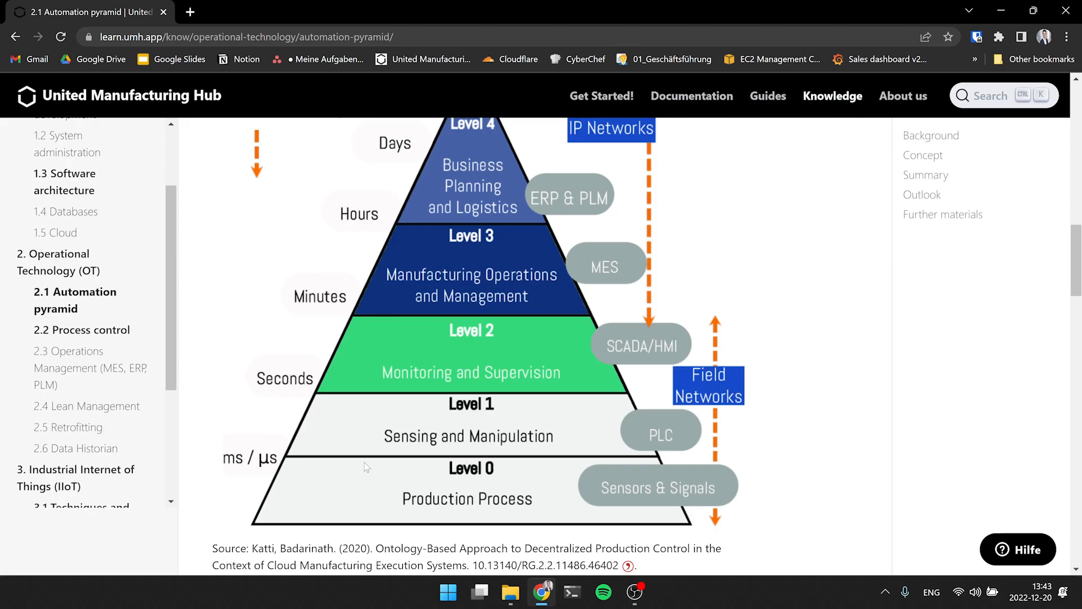
scroll("up", 3)
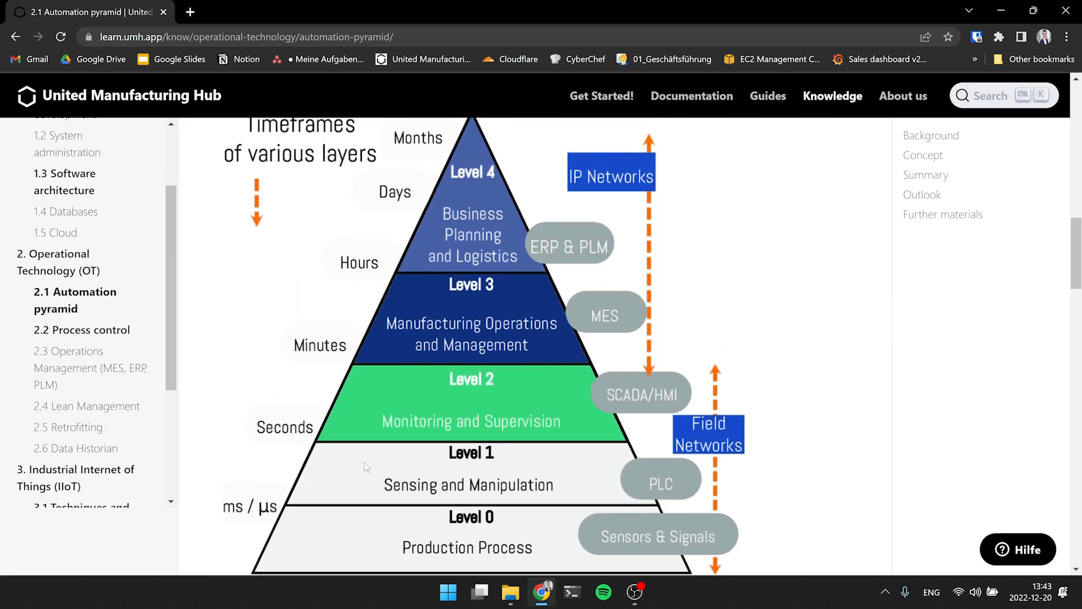
scroll("up", 3)
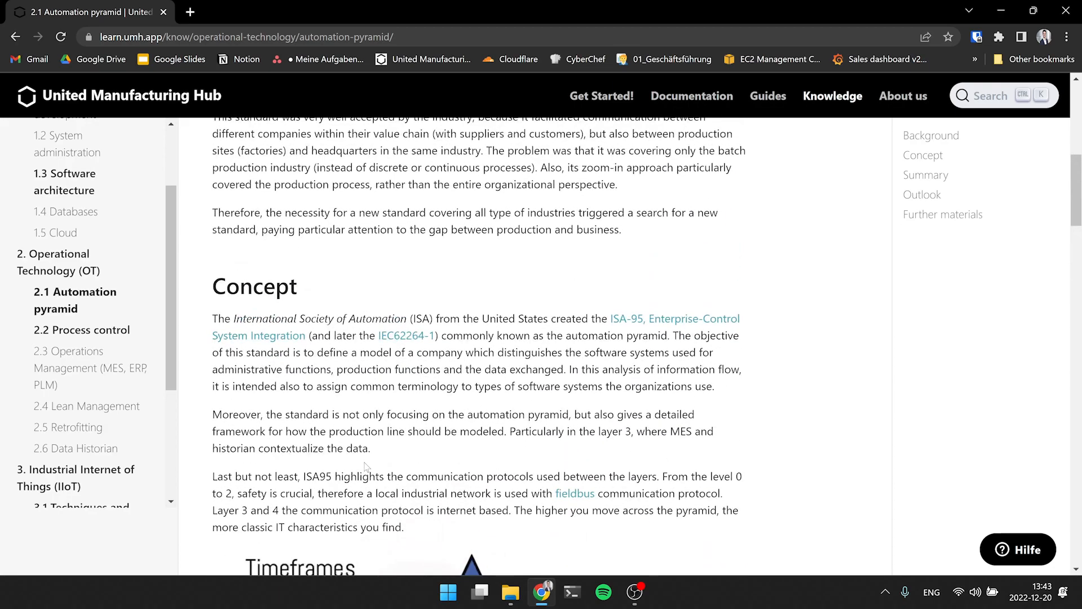
scroll("down", 3)
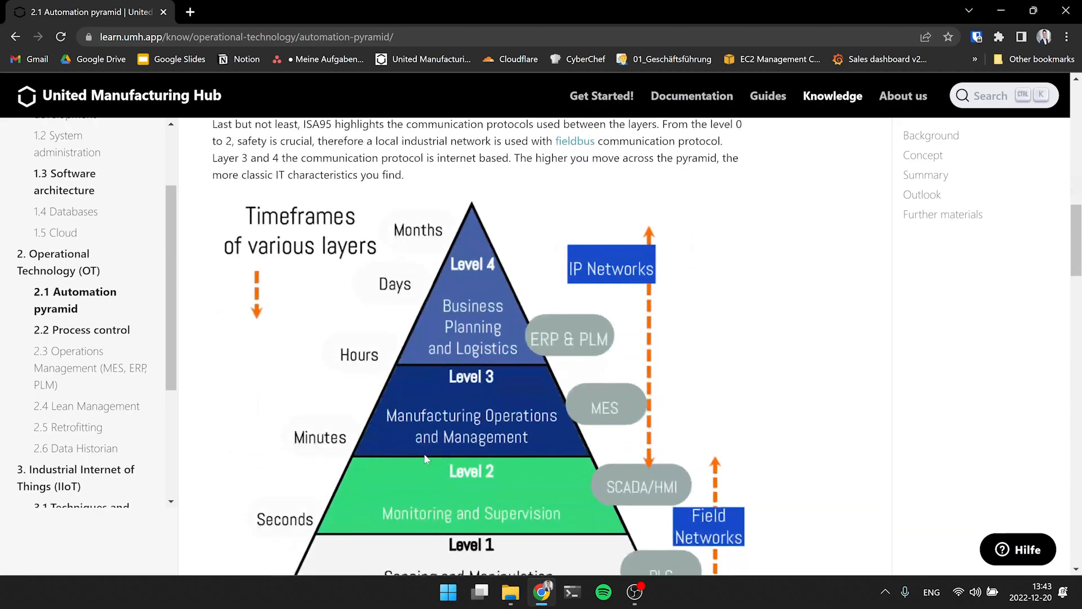
mouse_move(510, 485)
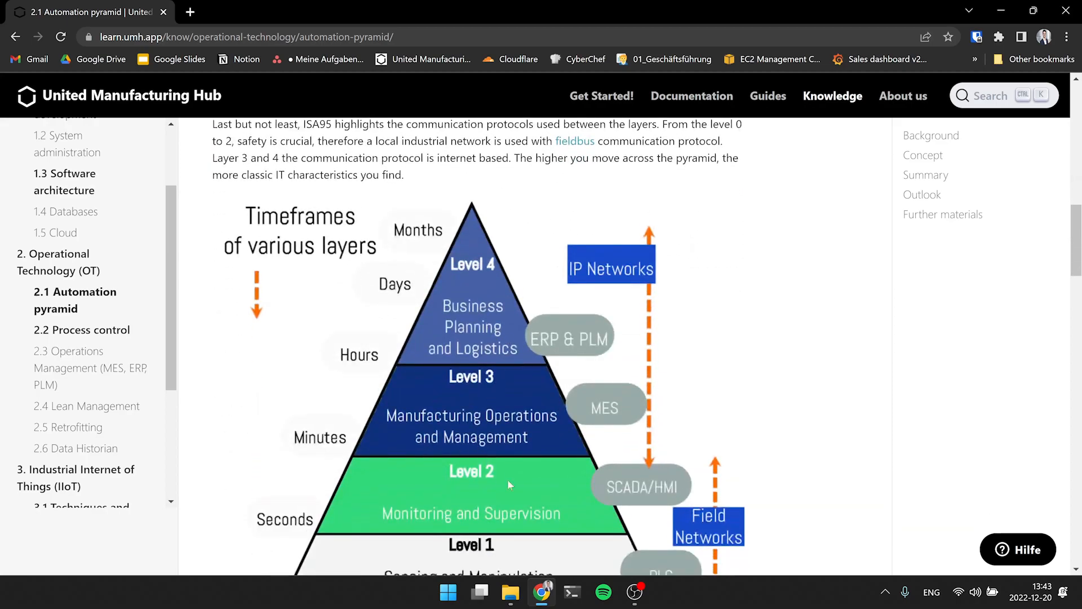
scroll("up", 3)
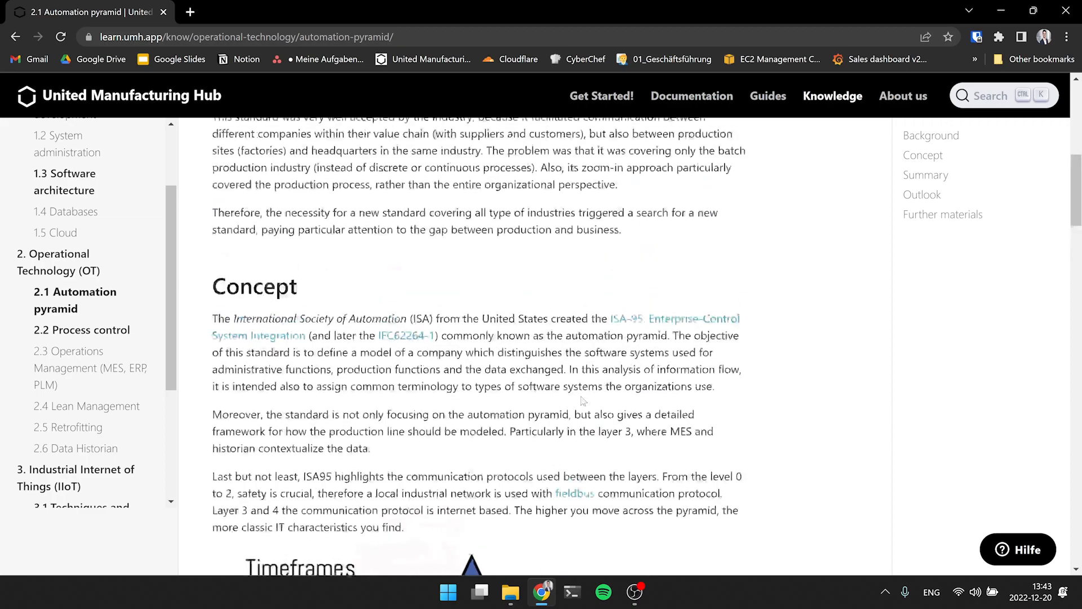
scroll("up", 3)
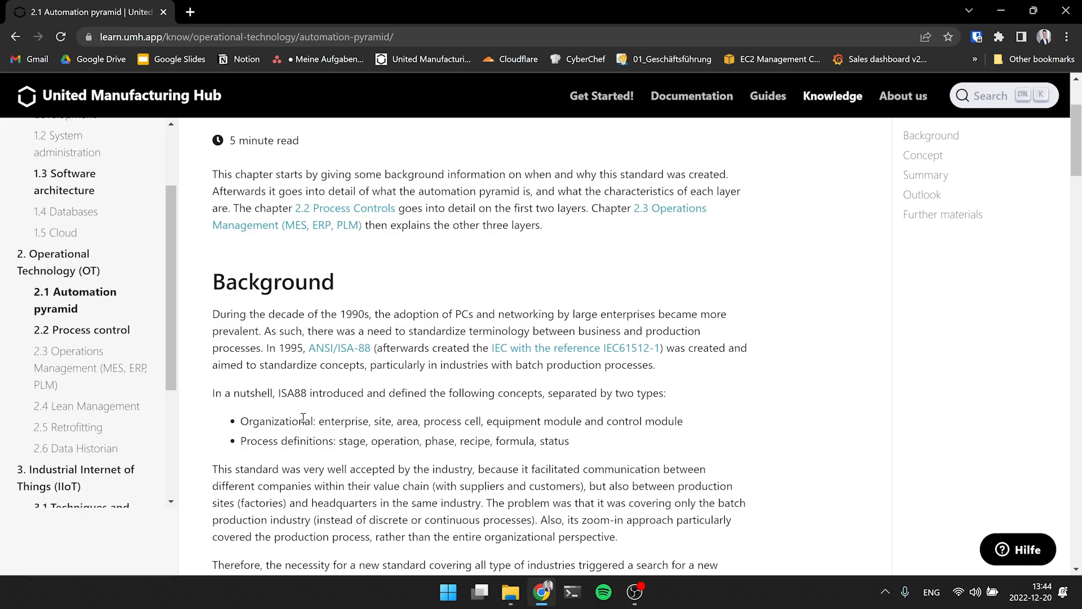
mouse_move(379, 453)
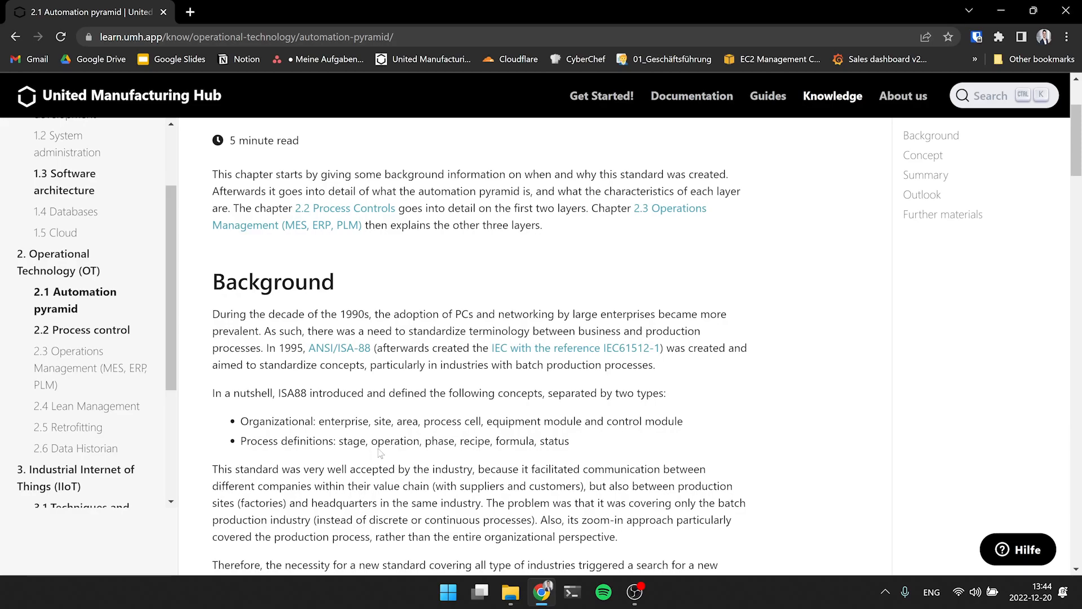
mouse_move(412, 434)
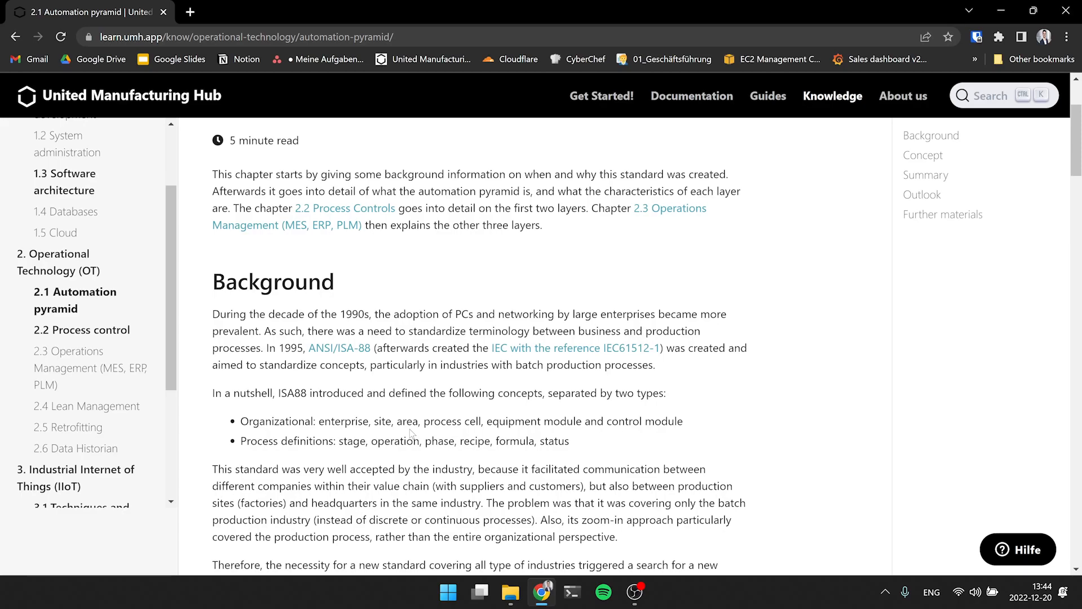
scroll("down", 3)
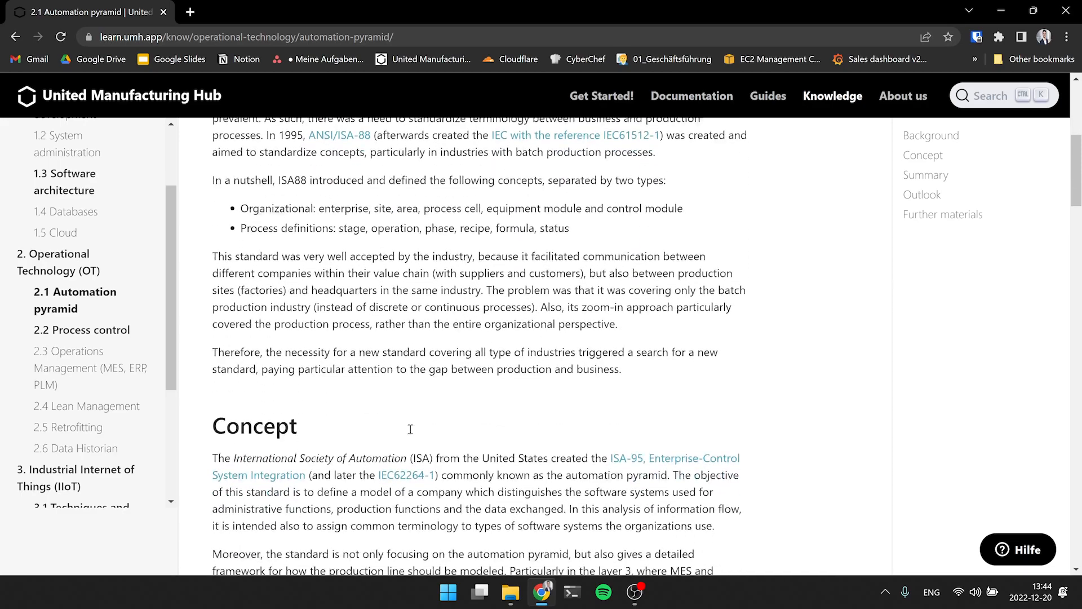
scroll("down", 3)
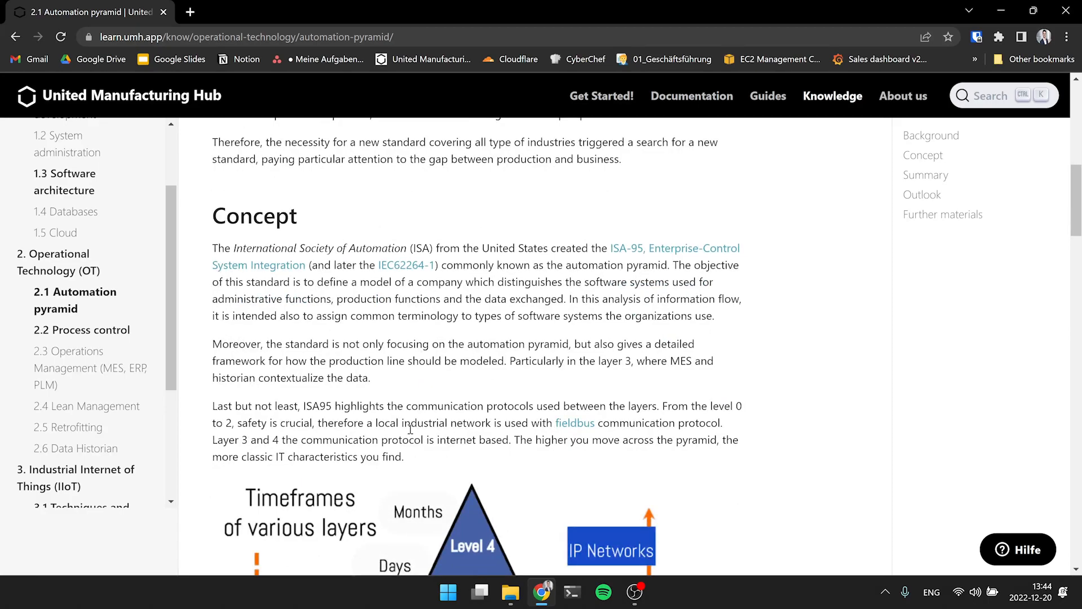
scroll("down", 3)
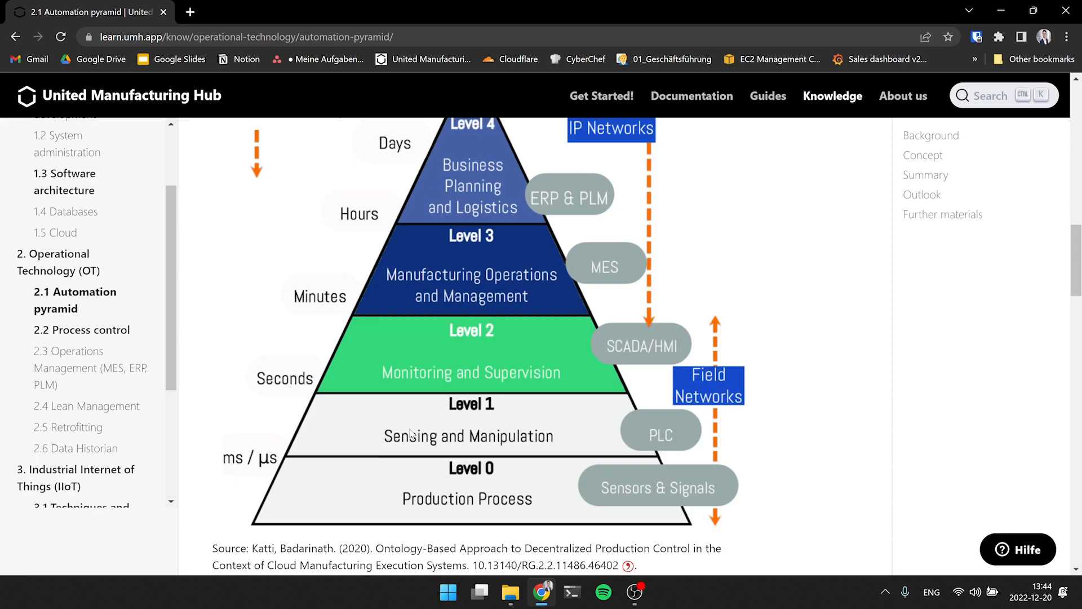
mouse_move(397, 227)
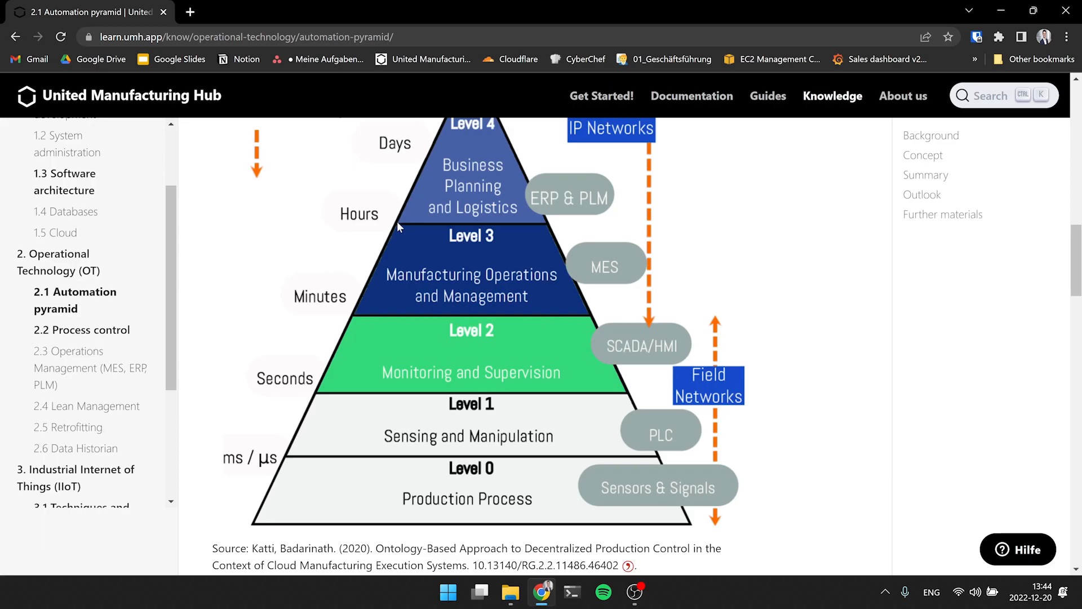
mouse_move(791, 448)
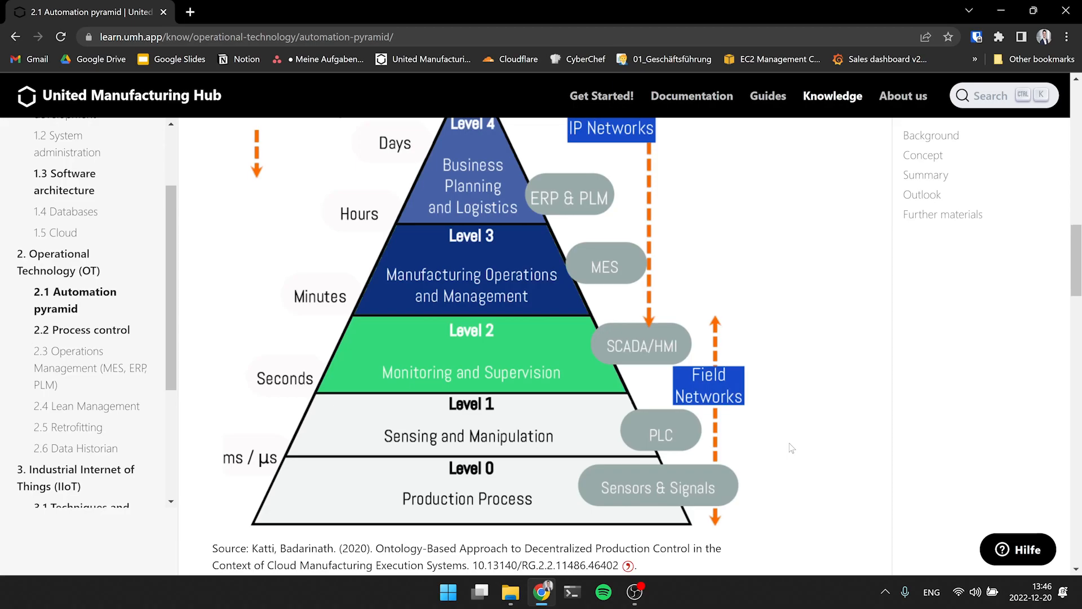
mouse_move(578, 399)
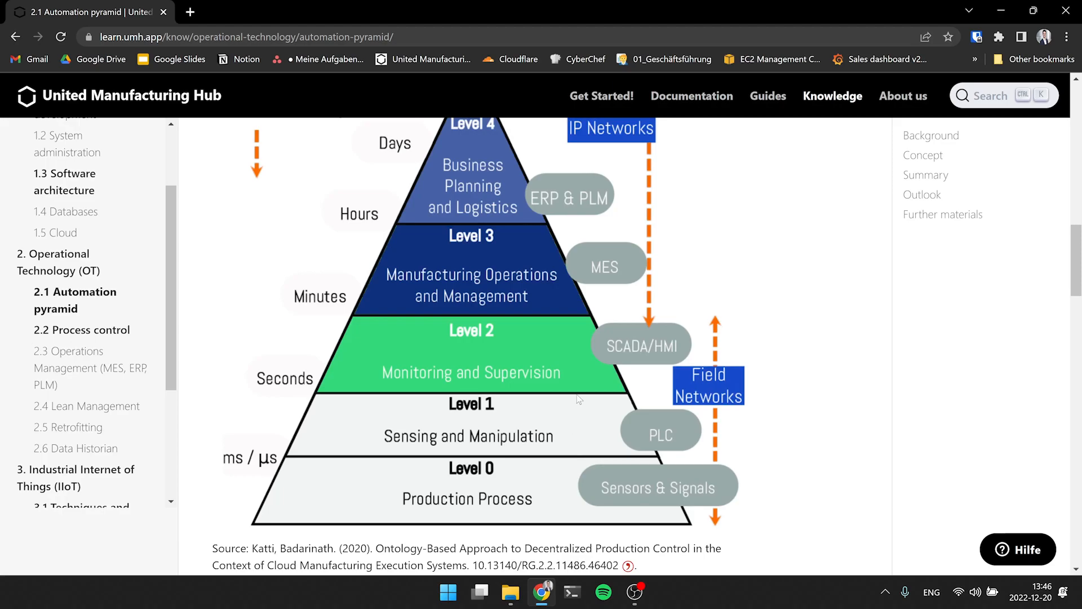
mouse_move(572, 366)
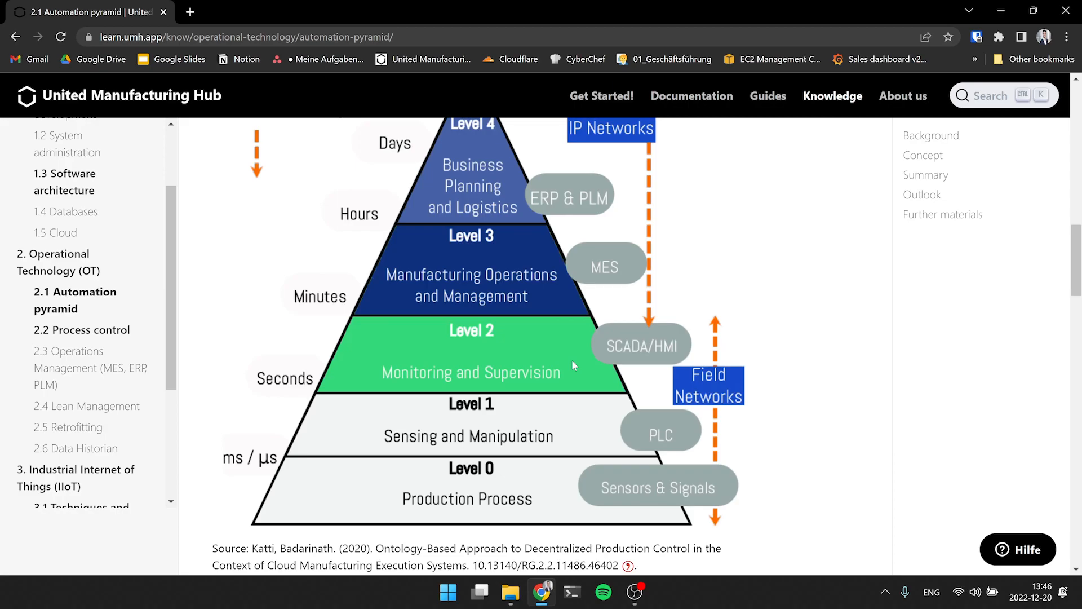
mouse_move(572, 373)
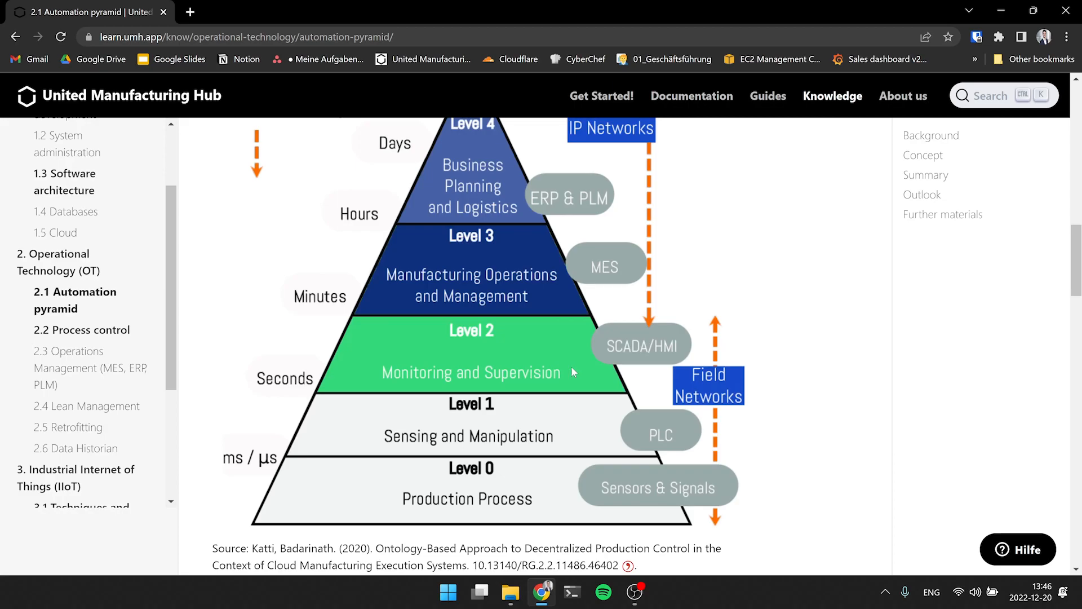
mouse_move(576, 396)
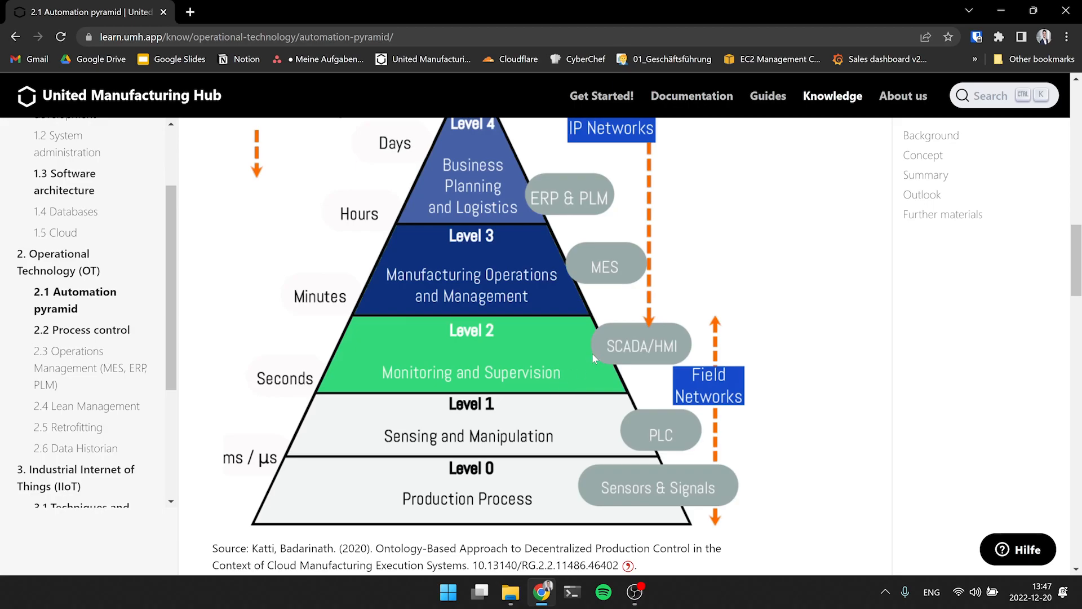
mouse_move(656, 433)
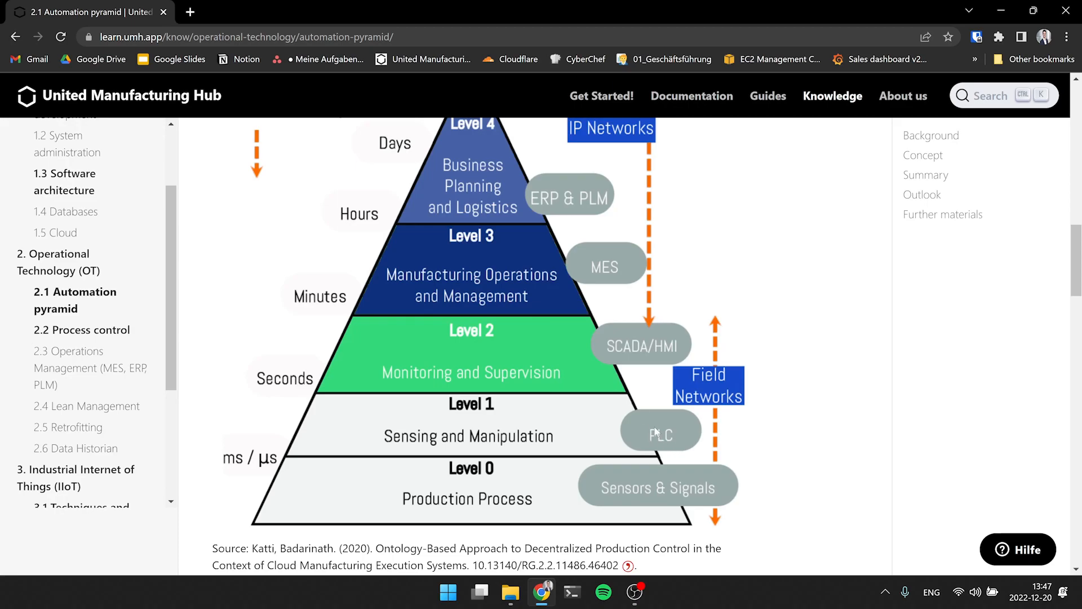
mouse_move(643, 402)
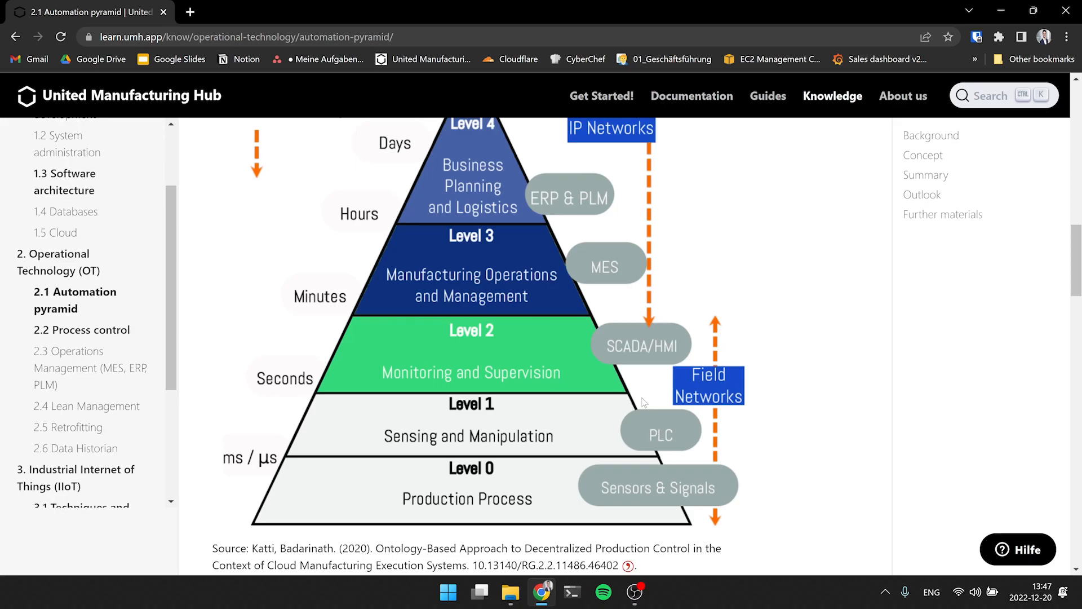
mouse_move(625, 381)
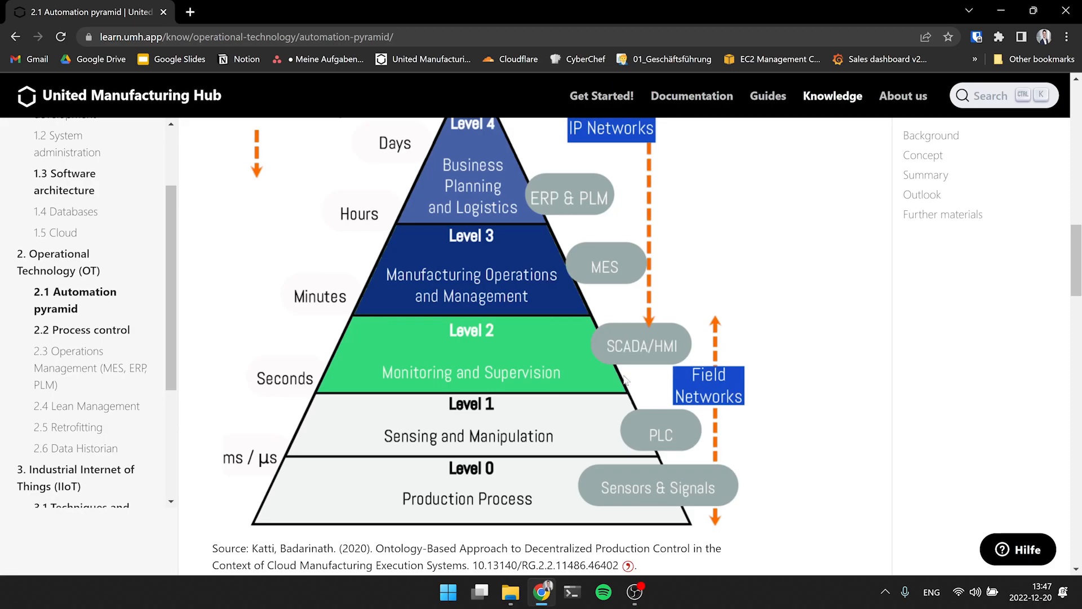
mouse_move(630, 323)
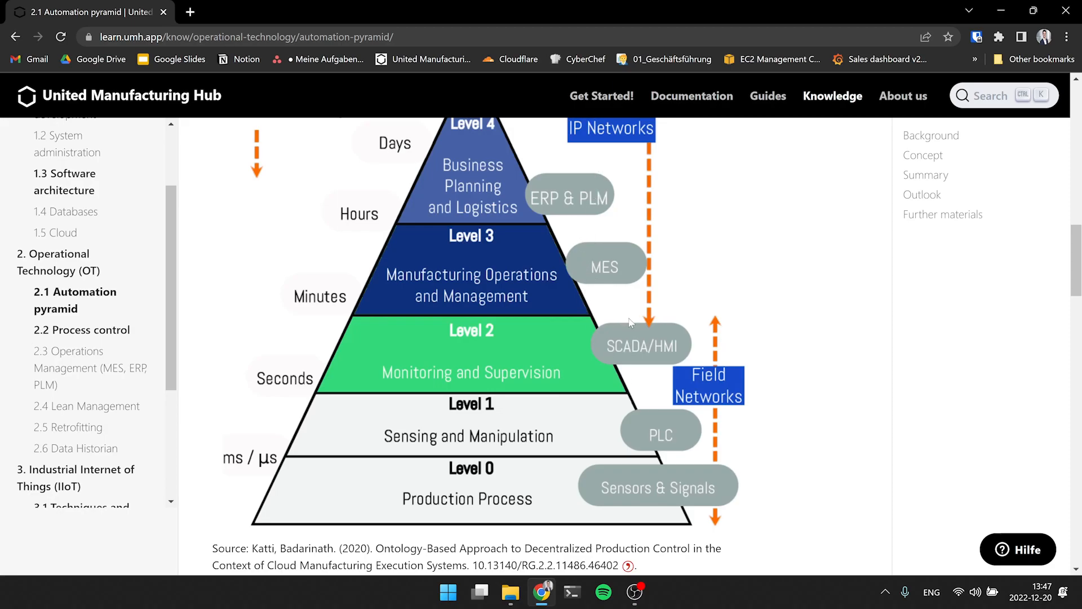
mouse_move(680, 302)
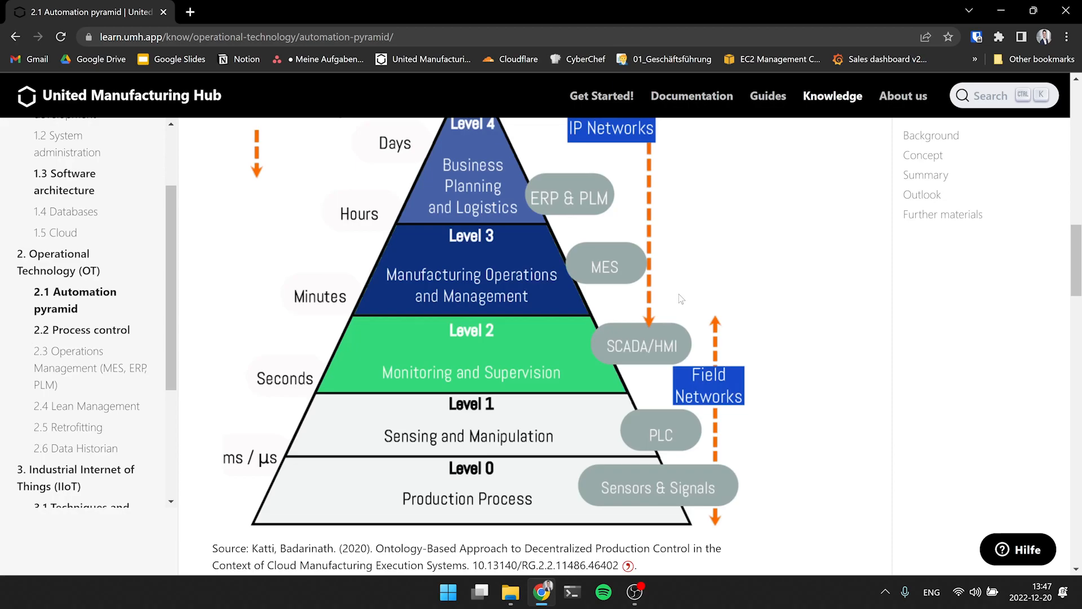
mouse_move(310, 414)
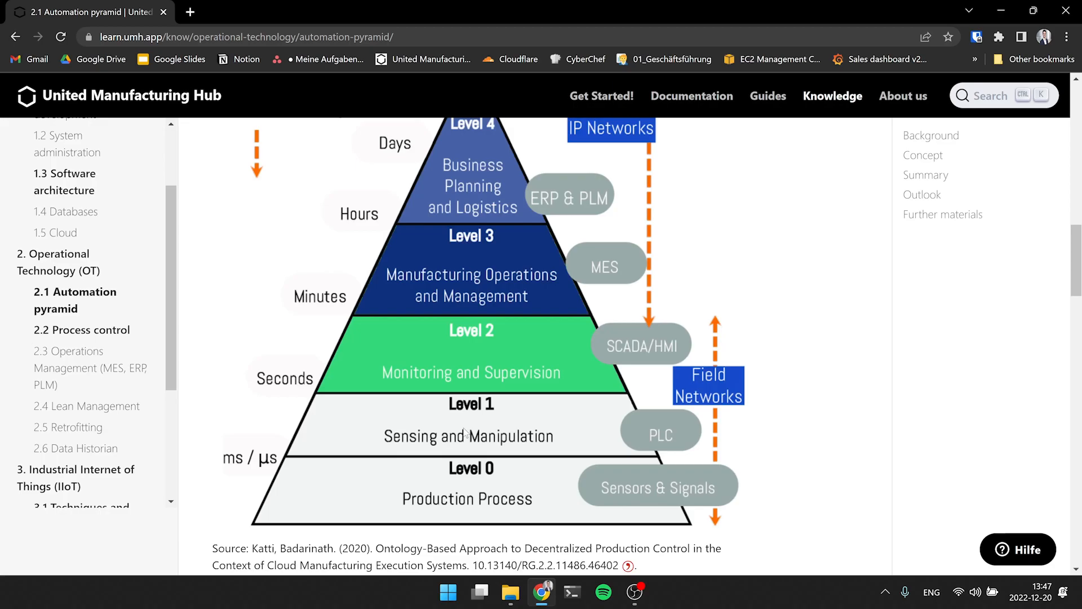
mouse_move(489, 414)
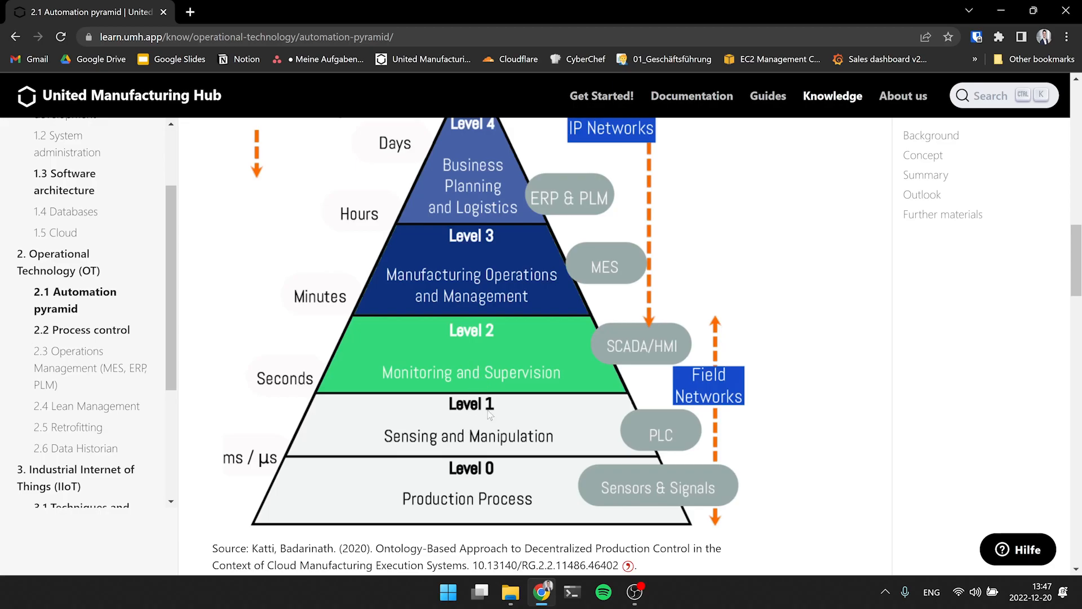
mouse_move(768, 339)
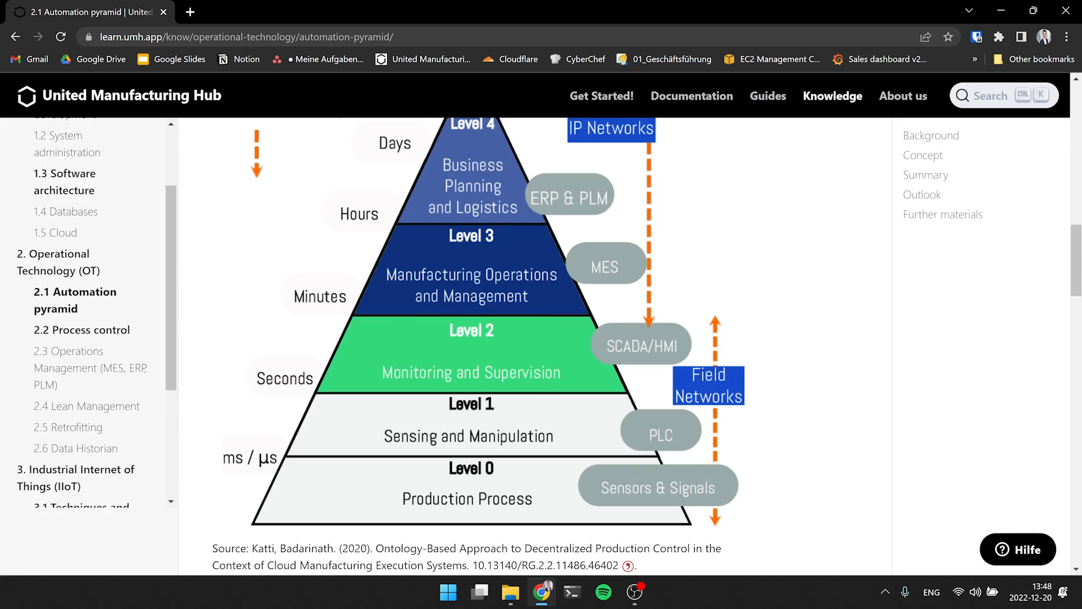
mouse_move(757, 182)
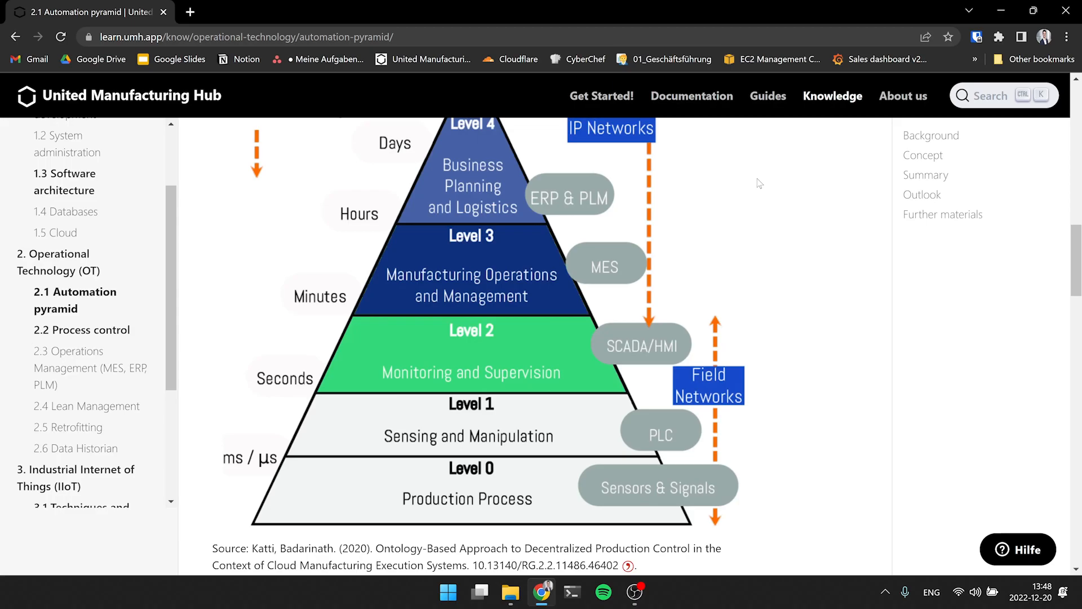
scroll("down", 3)
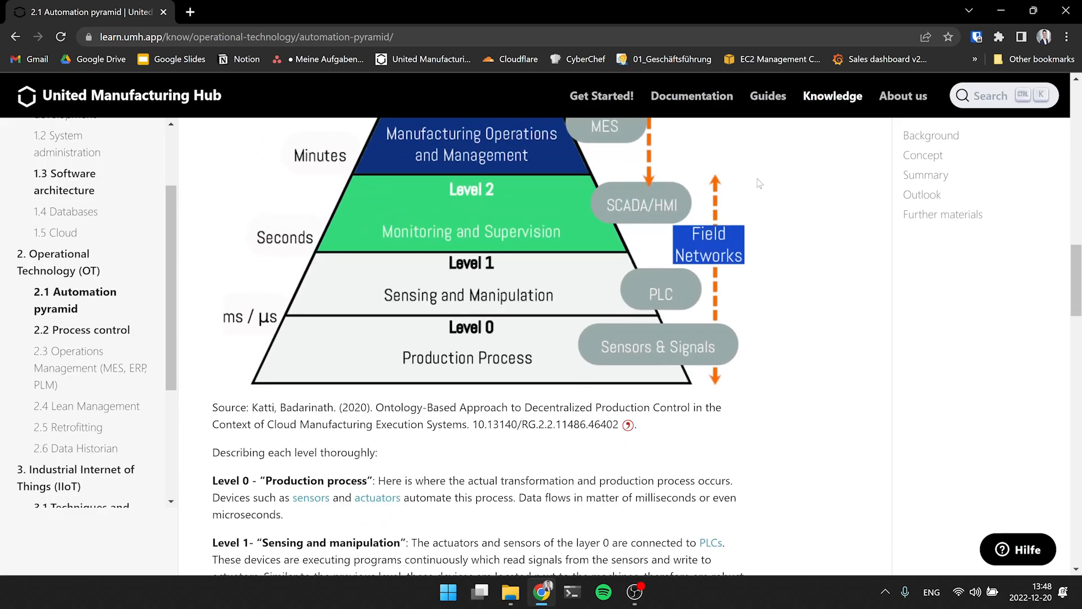
scroll("down", 3)
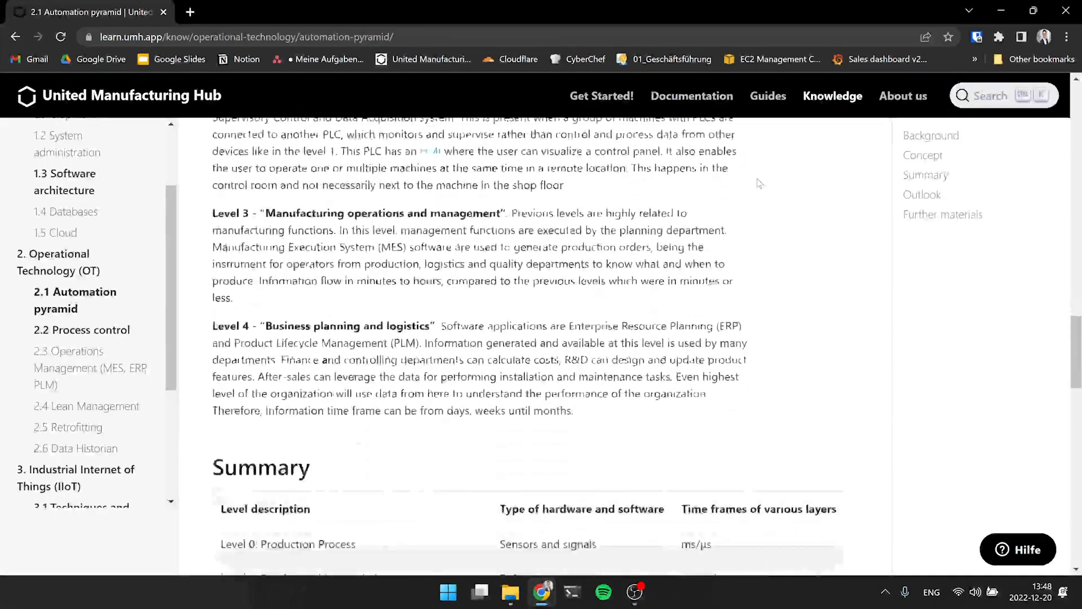
scroll("down", 3)
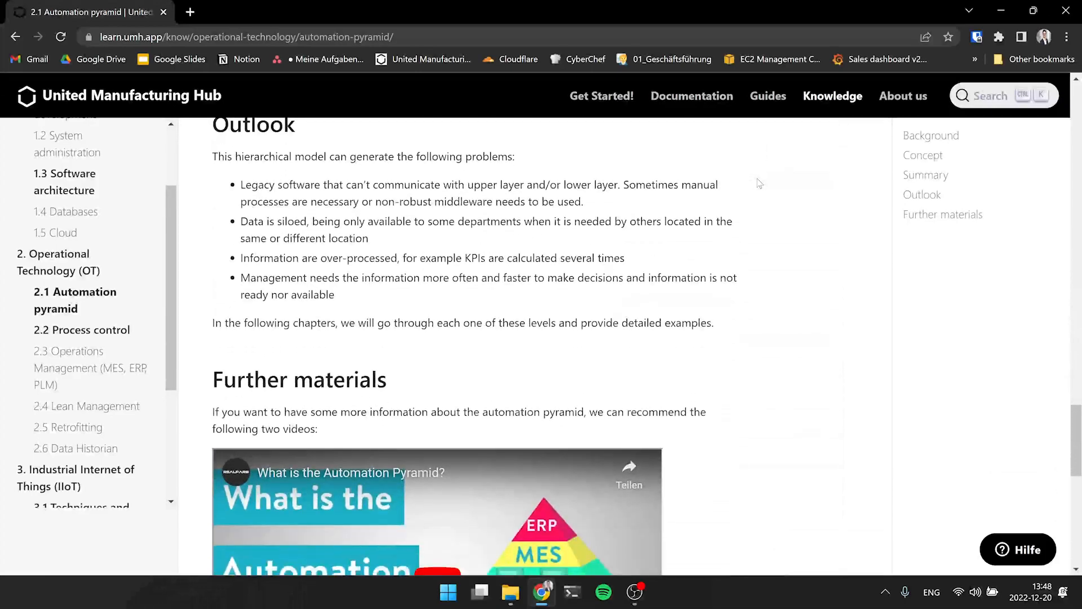
scroll("up", 3)
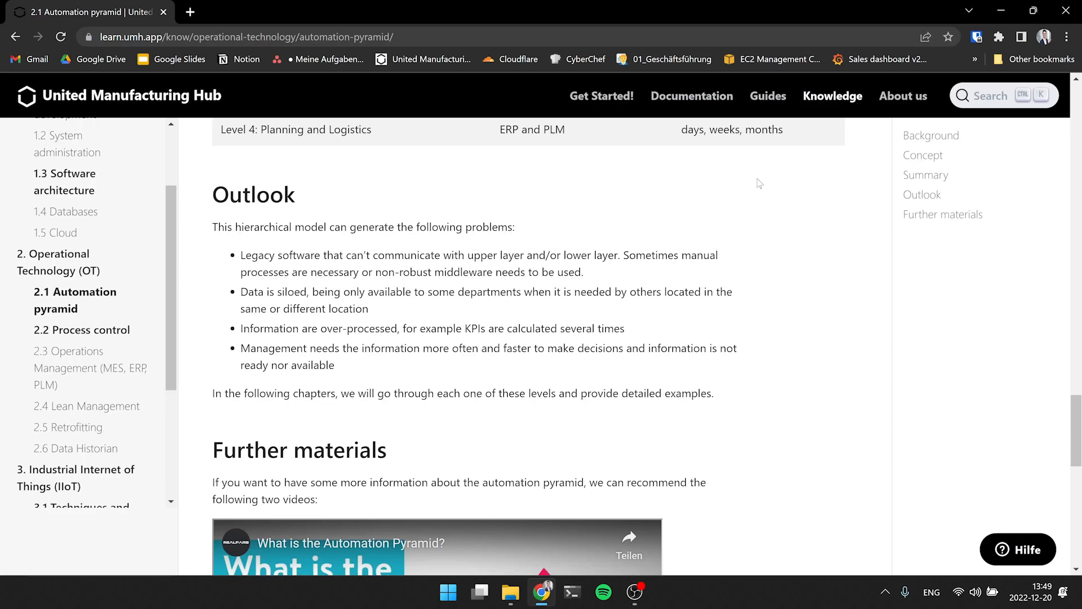
mouse_move(717, 332)
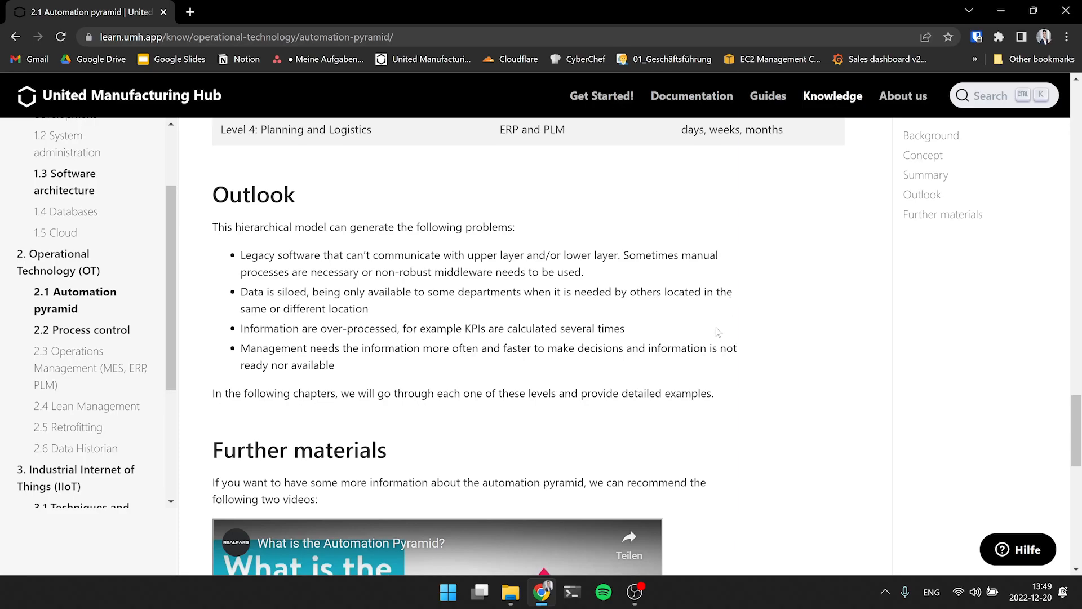